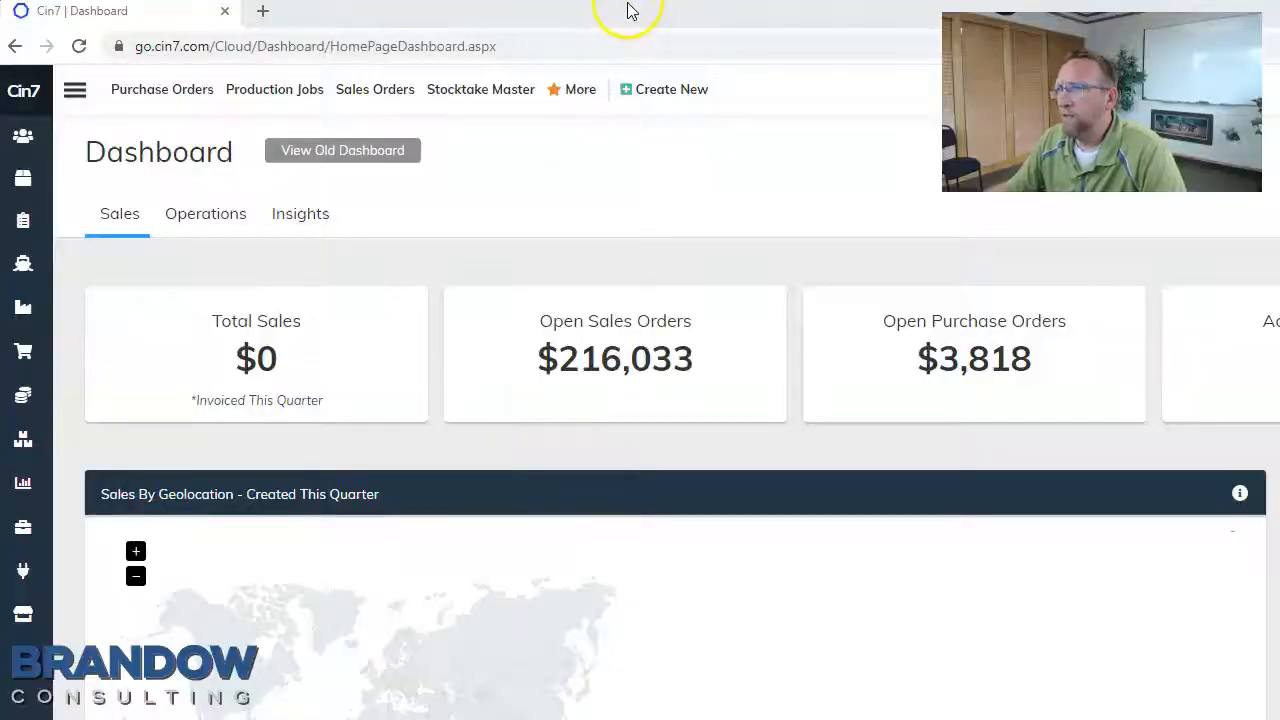
Leave the sales dashboard and reach the Settings and Options page
{"action": "scroll", "scroll_direction": "down", "scroll_amount": 3}
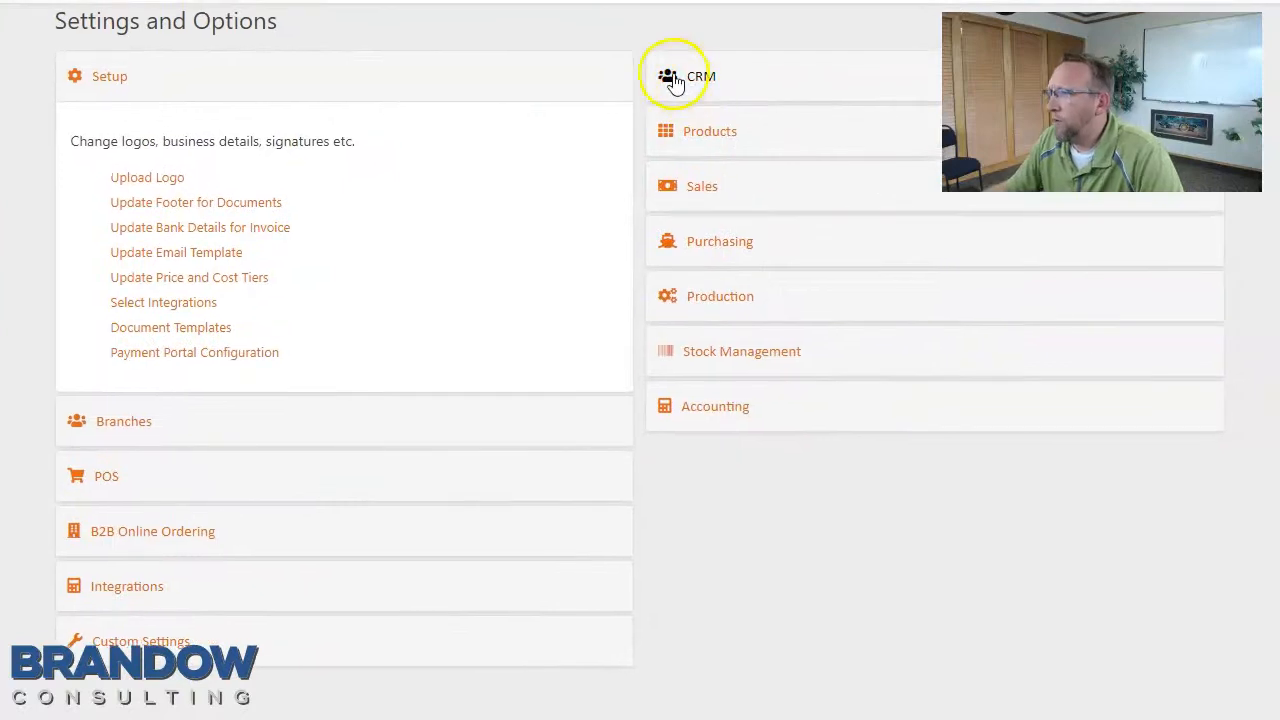
{"action": "mouse_move", "coordinate": [704, 208]}
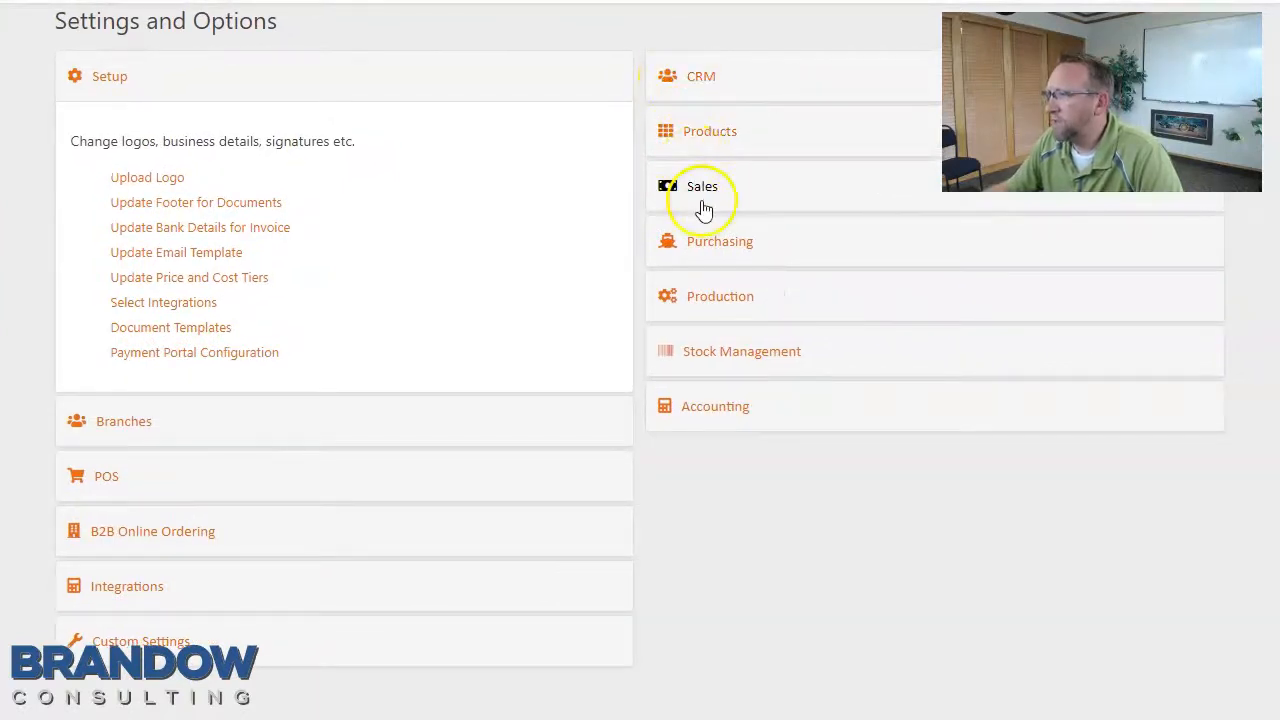
{"action": "mouse_move", "coordinate": [710, 258]}
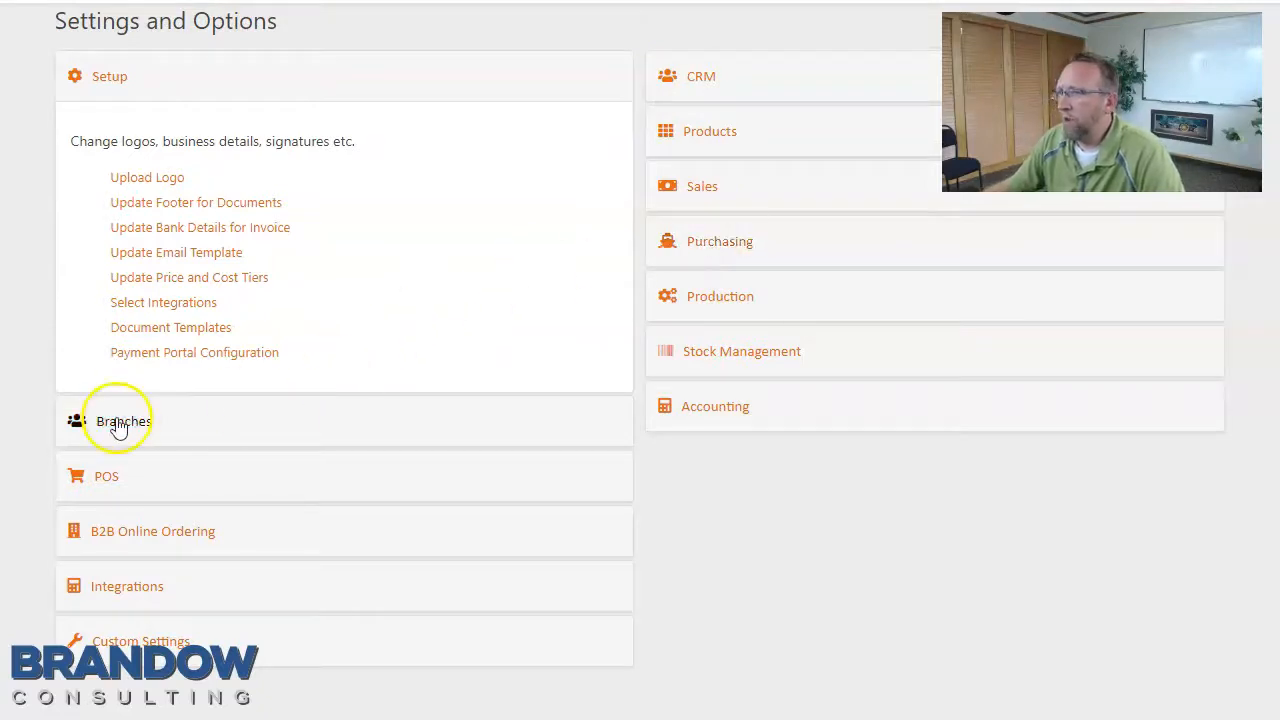
{"action": "mouse_move", "coordinate": [672, 252]}
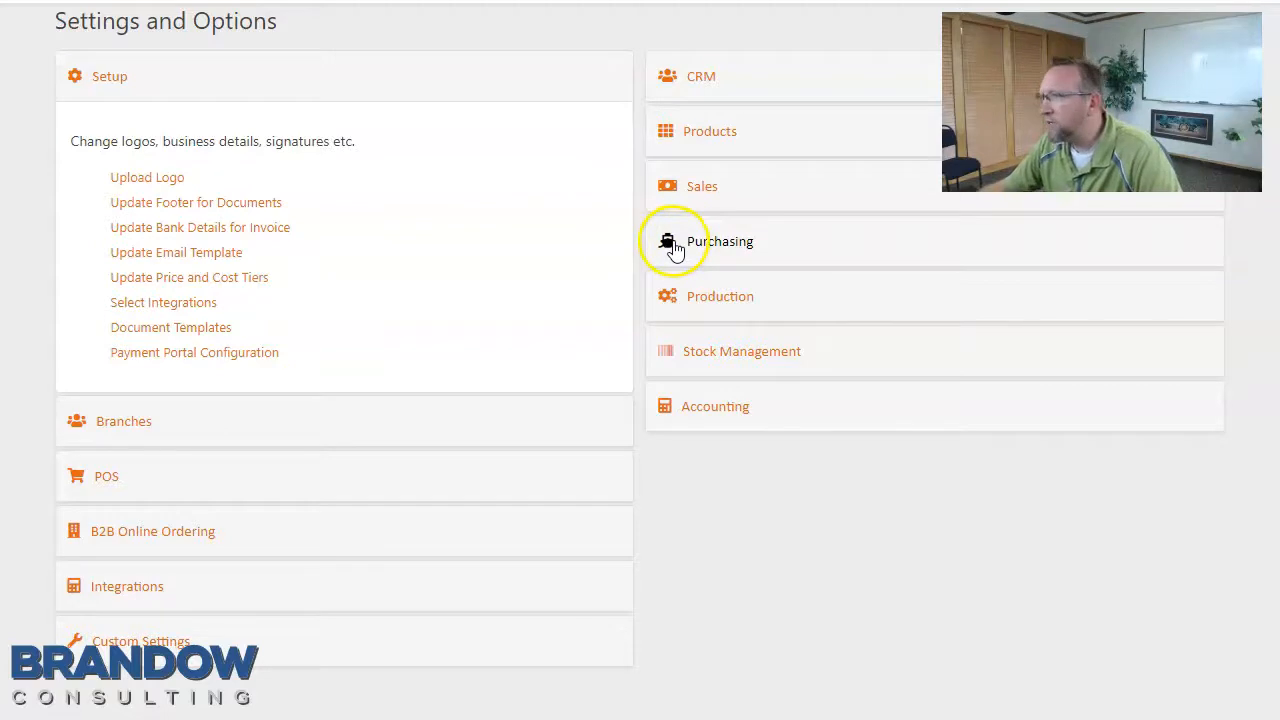
Expand the Products and CRM settings sections to reveal Custom Fields
{"action": "left_click", "coordinate": [708, 132]}
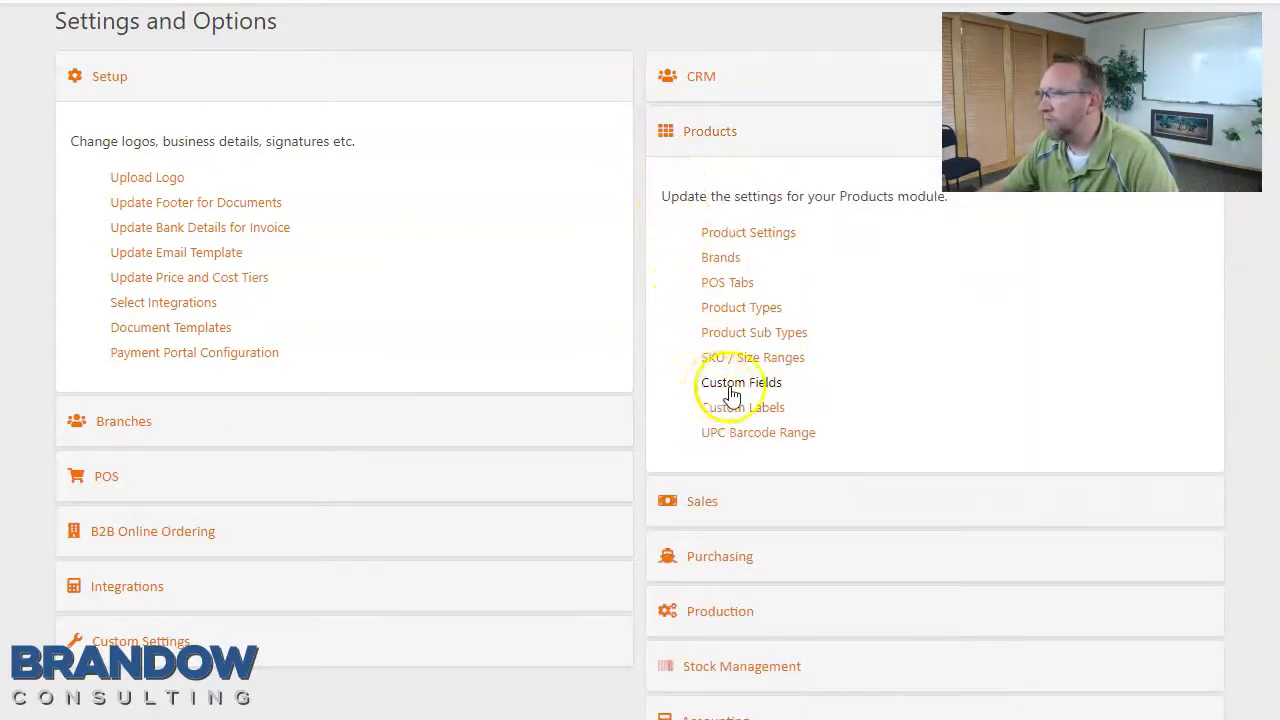
{"action": "mouse_move", "coordinate": [678, 98]}
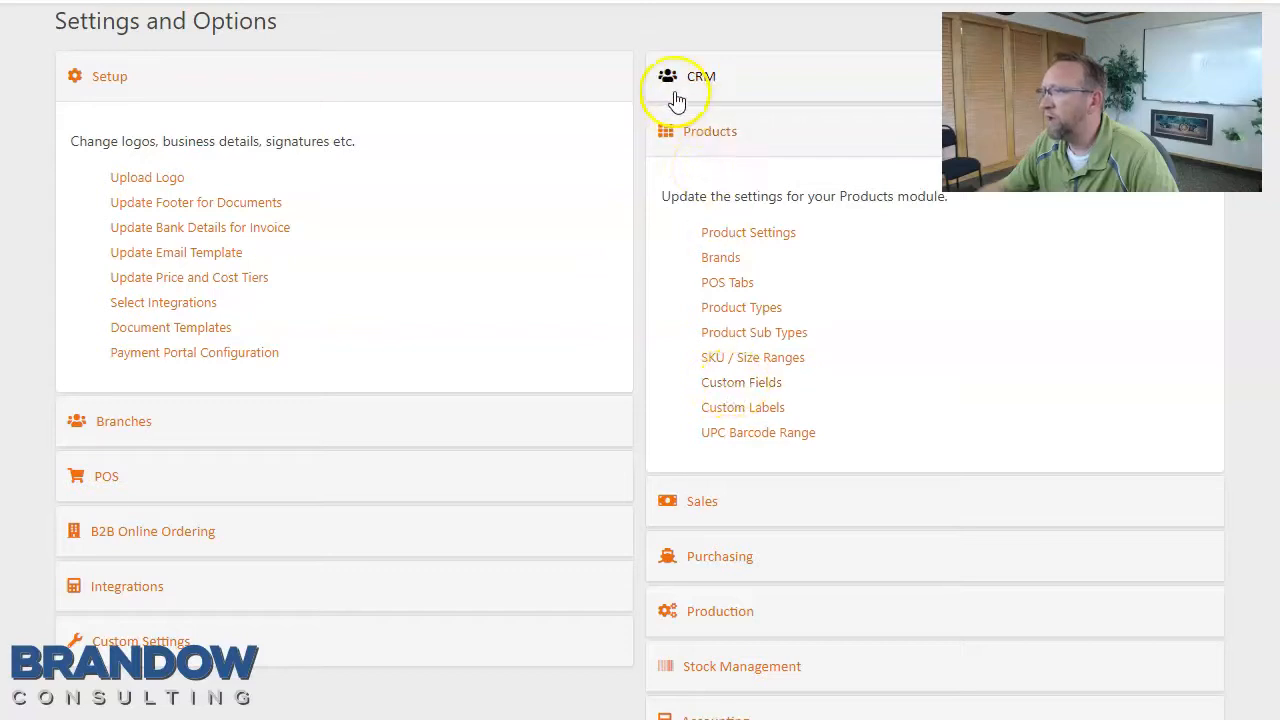
{"action": "left_click", "coordinate": [700, 76]}
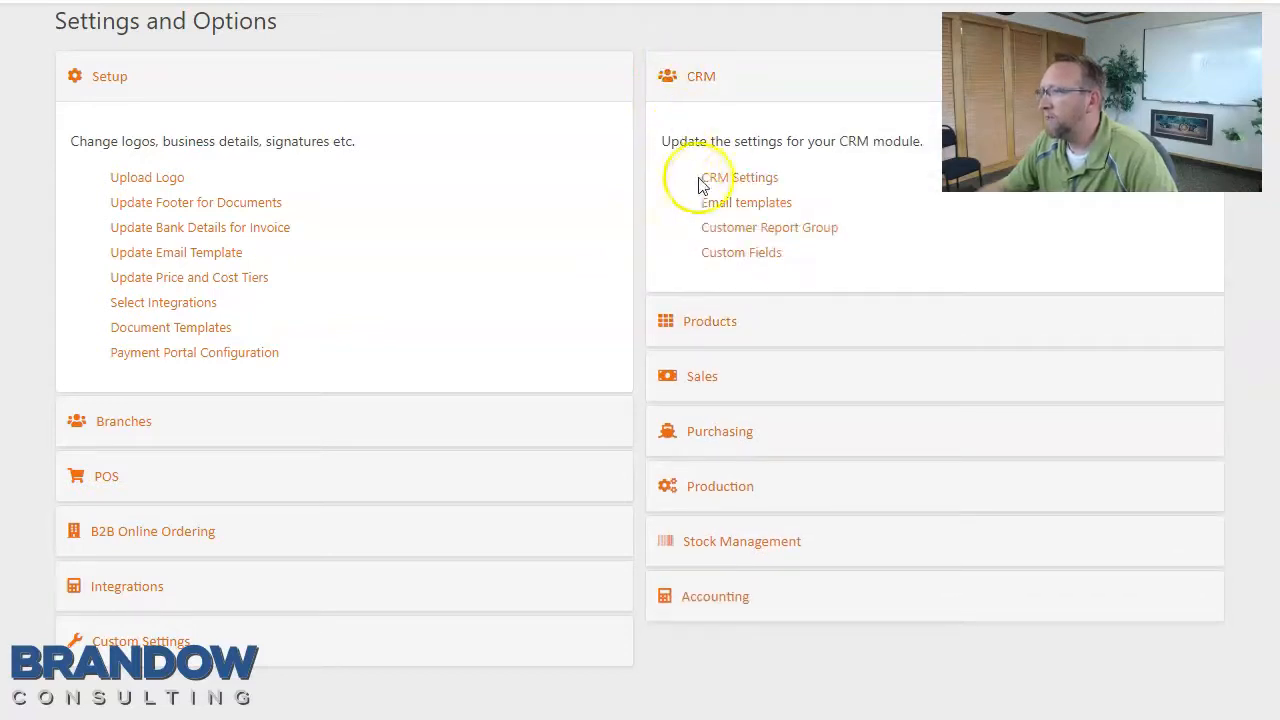
{"action": "mouse_move", "coordinate": [738, 258]}
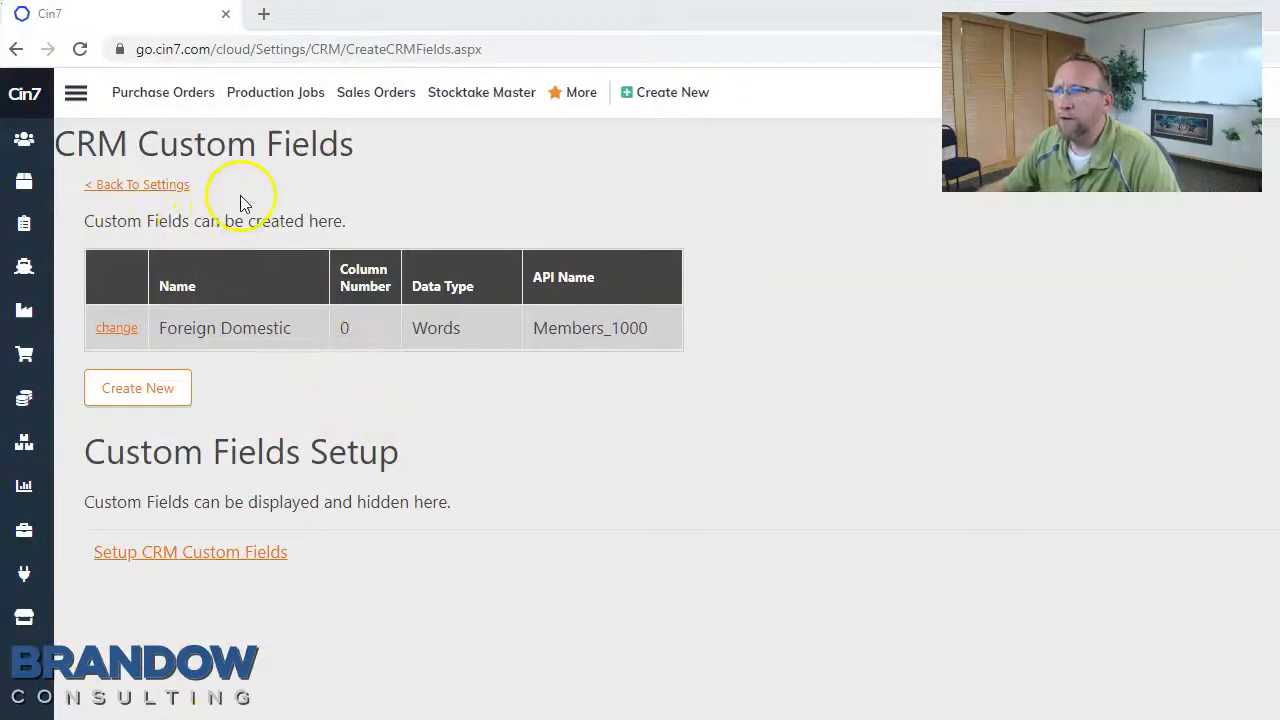
{"action": "mouse_move", "coordinate": [262, 356]}
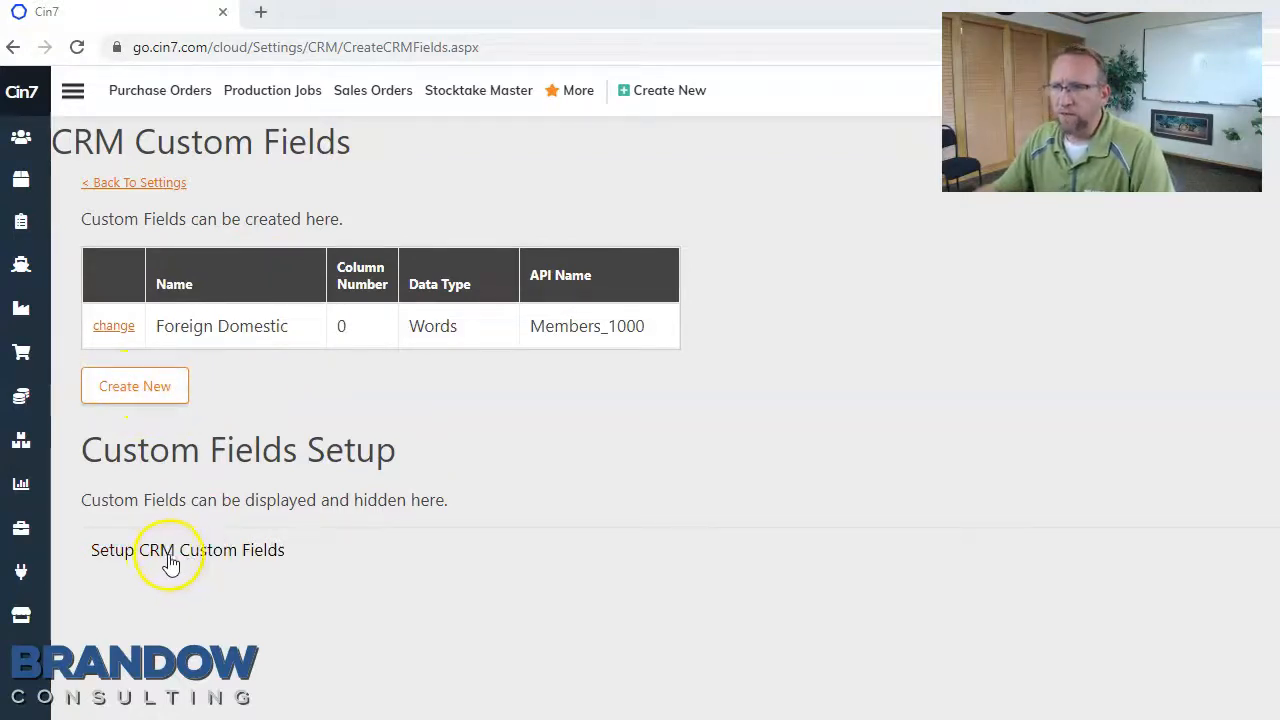
{"action": "mouse_move", "coordinate": [192, 566]}
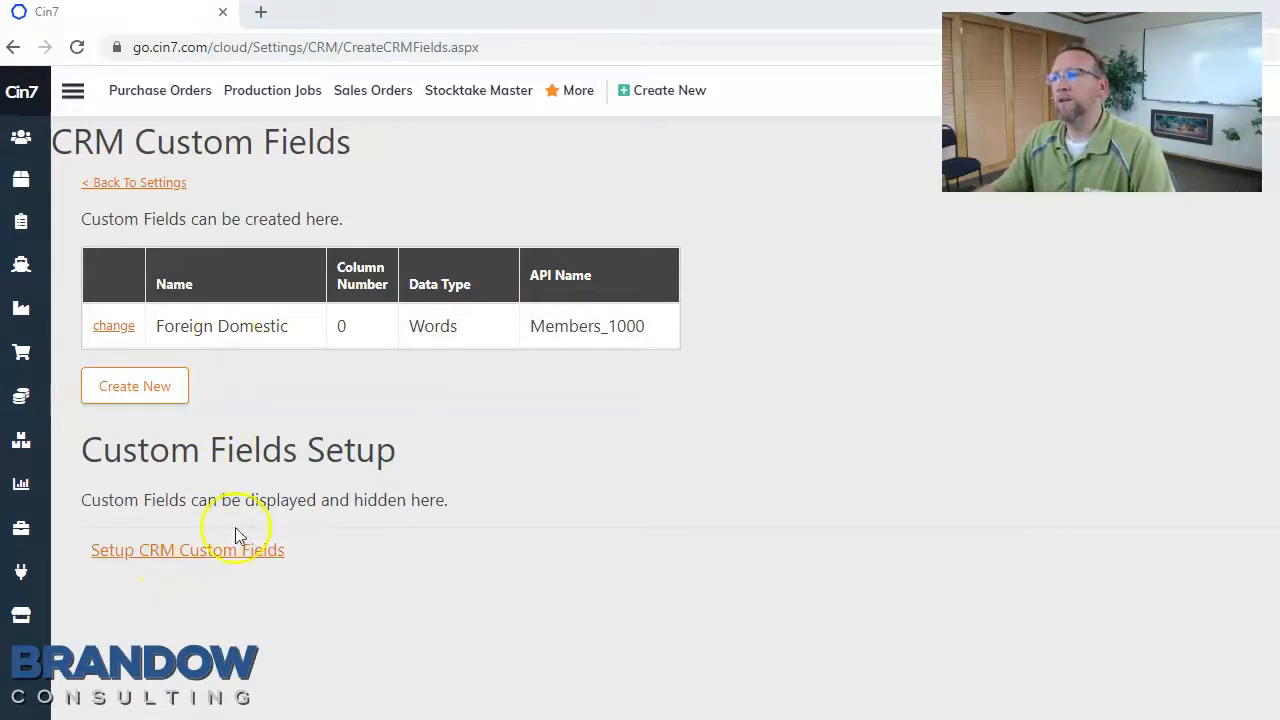
{"action": "mouse_move", "coordinate": [208, 568]}
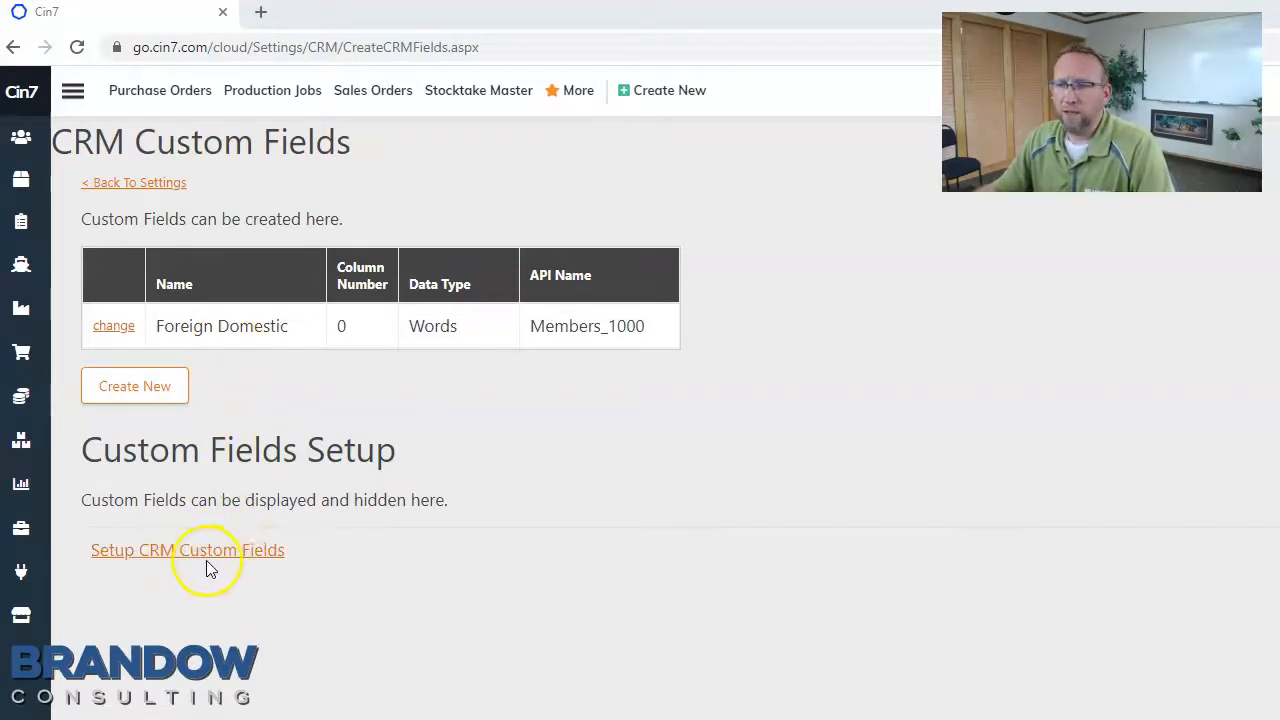
{"action": "mouse_move", "coordinate": [290, 562]}
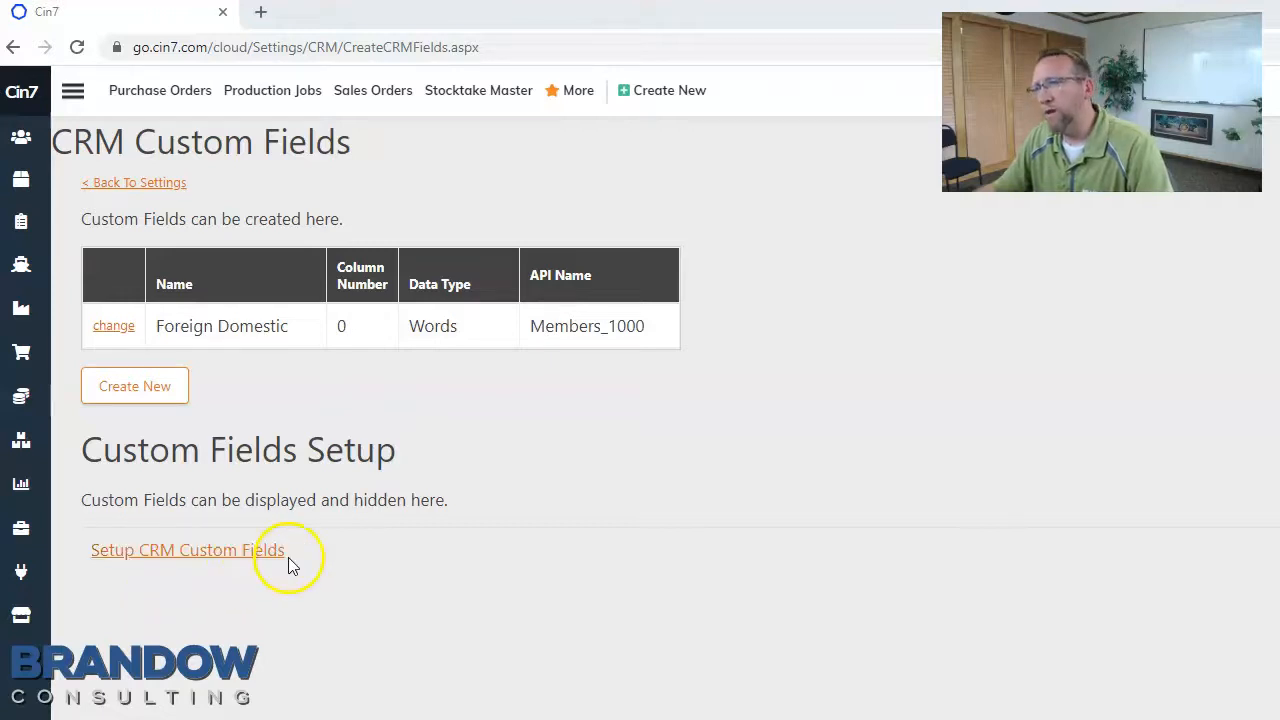
{"action": "mouse_move", "coordinate": [176, 572]}
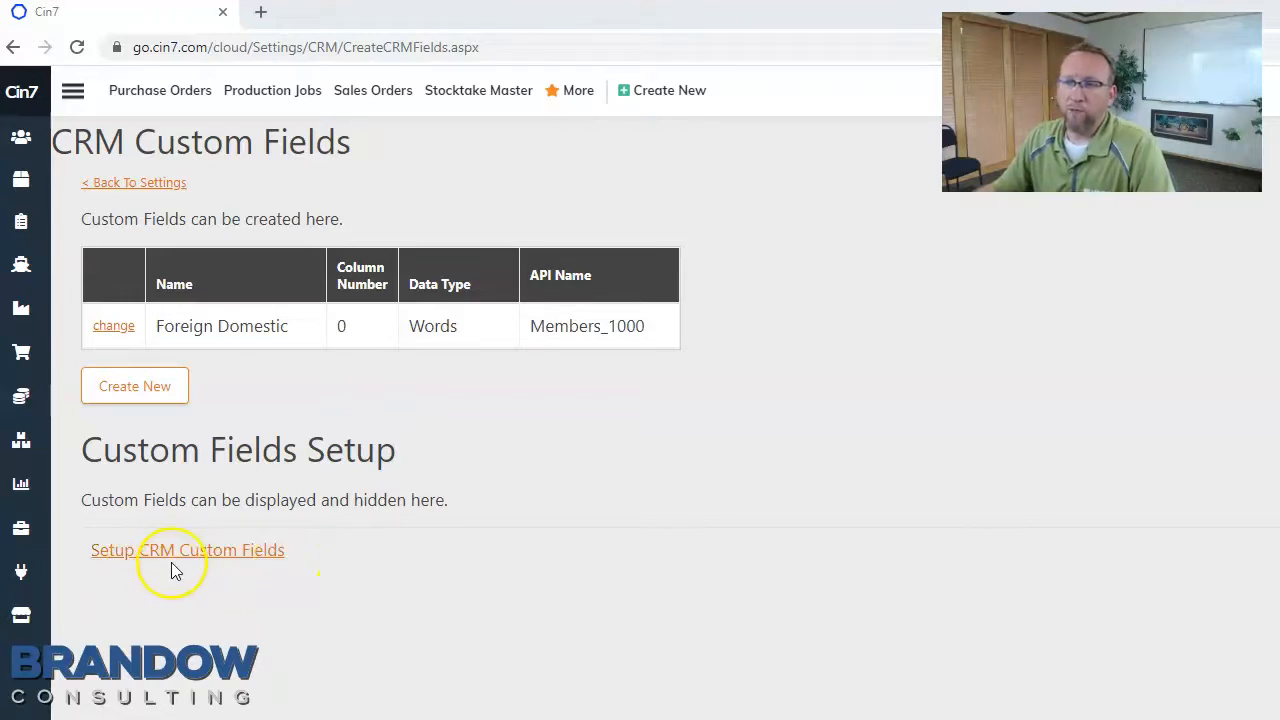
{"action": "mouse_move", "coordinate": [388, 562]}
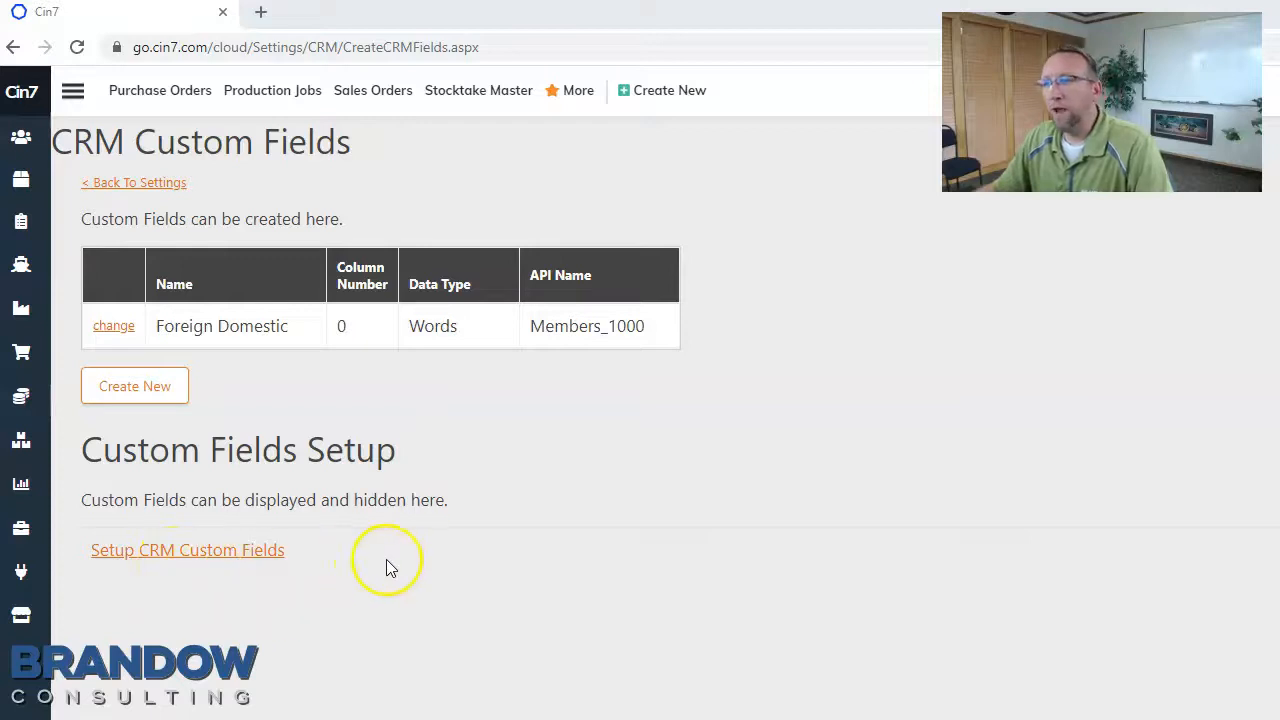
{"action": "mouse_move", "coordinate": [148, 396]}
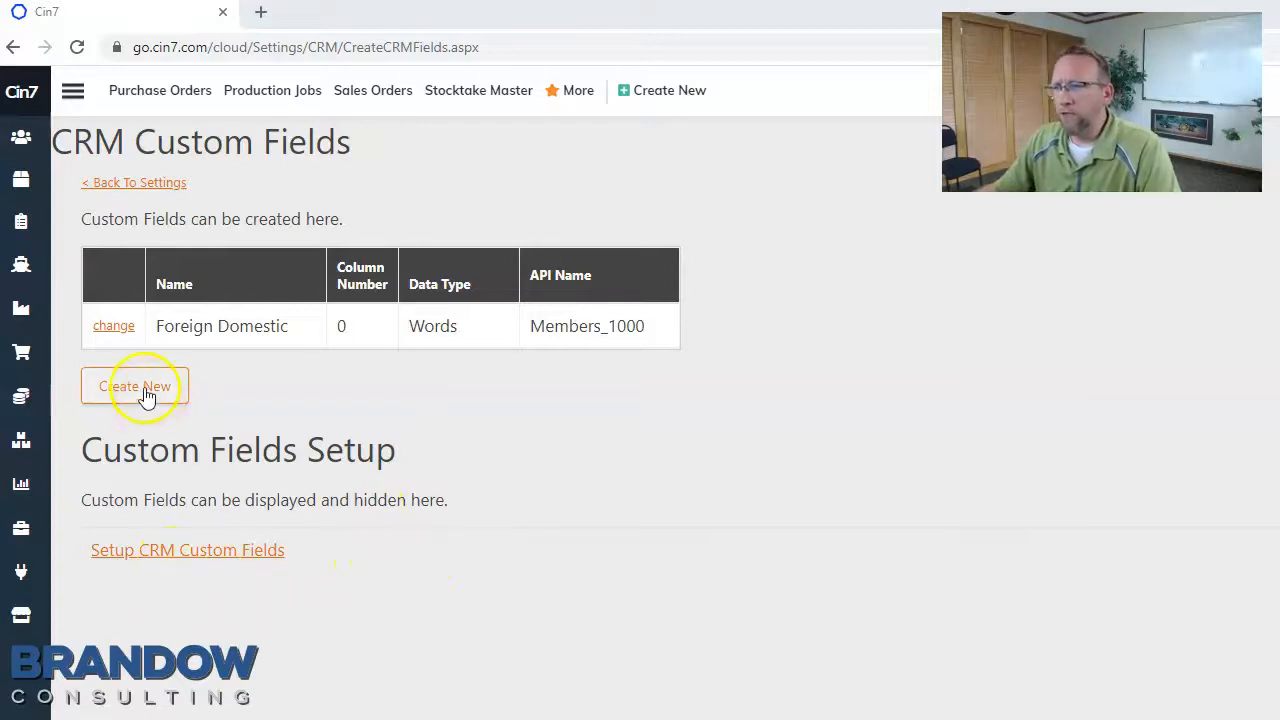
Create CRM word fields Carrier Service, Carrier Account Number and Default Carrier
{"action": "left_click", "coordinate": [136, 386]}
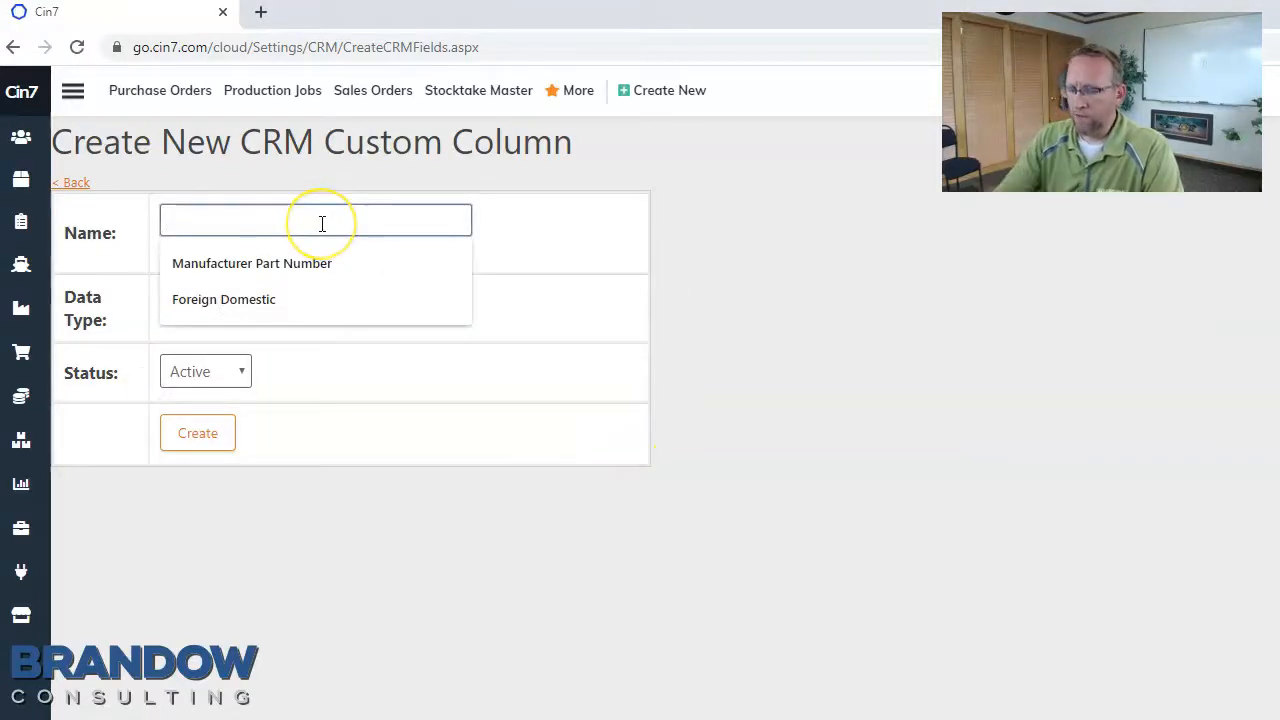
{"action": "type", "text": "Carrier Service"}
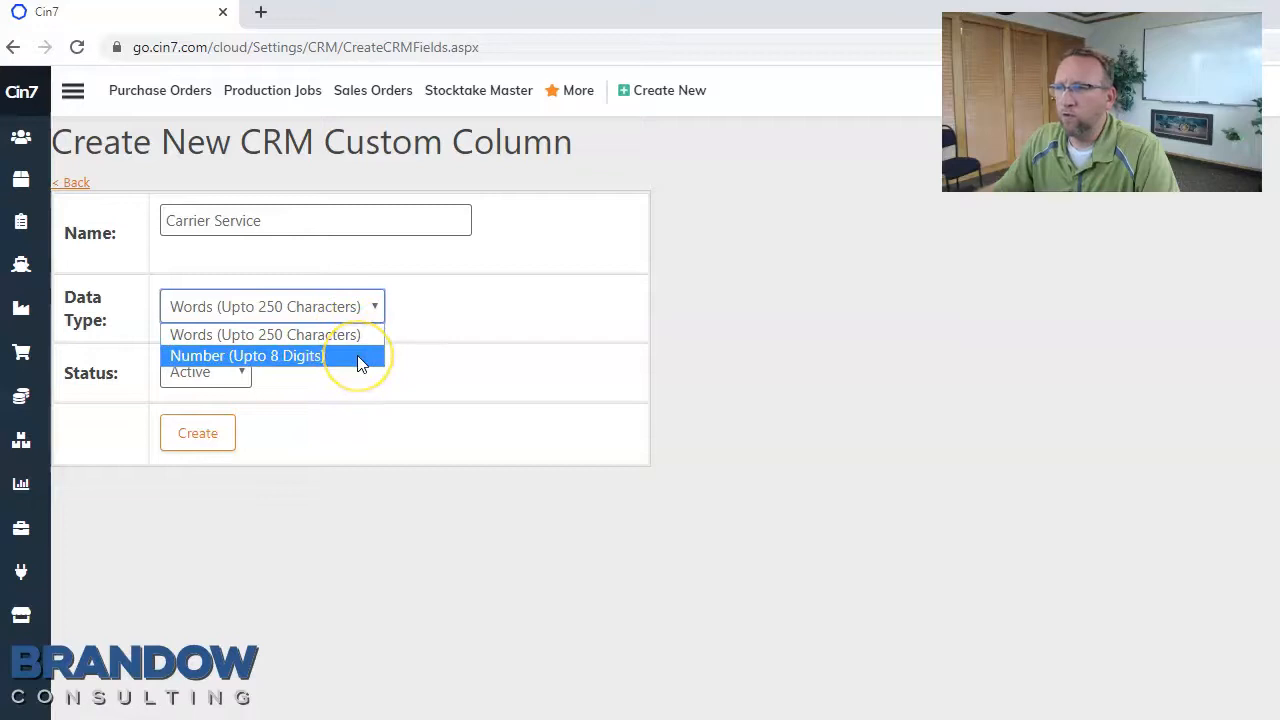
{"action": "left_click", "coordinate": [196, 432]}
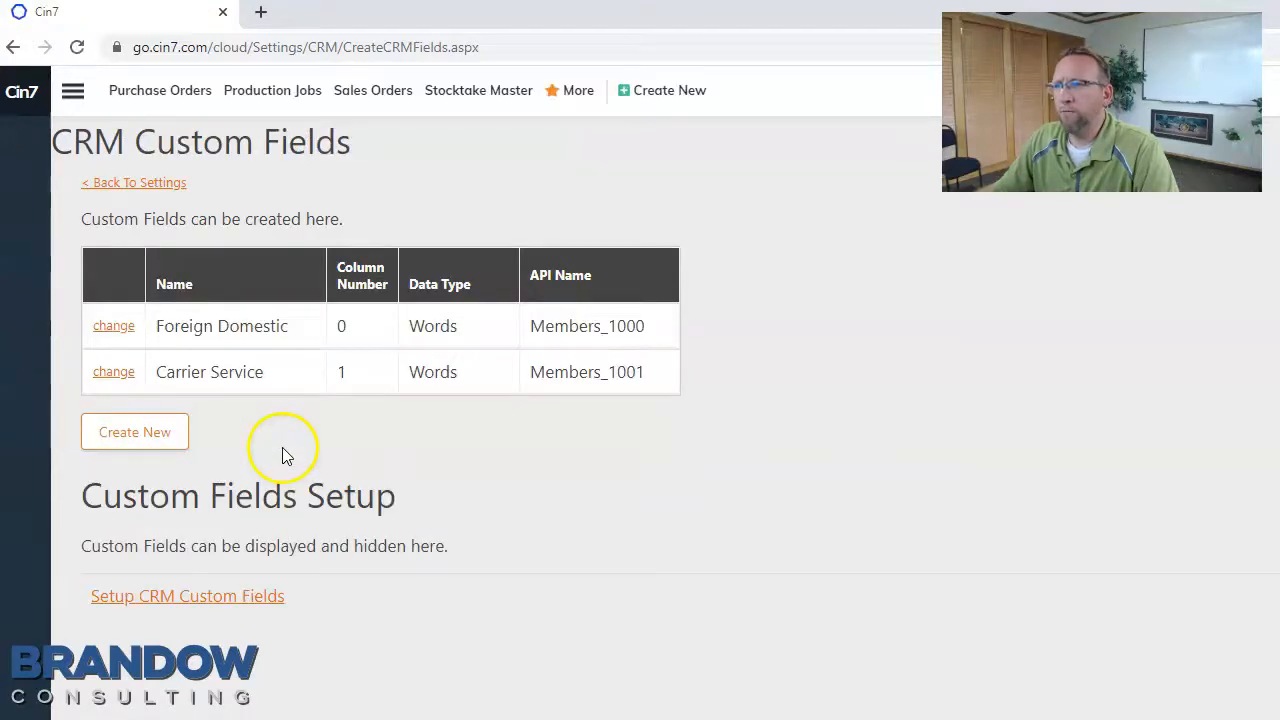
{"action": "left_click", "coordinate": [146, 432]}
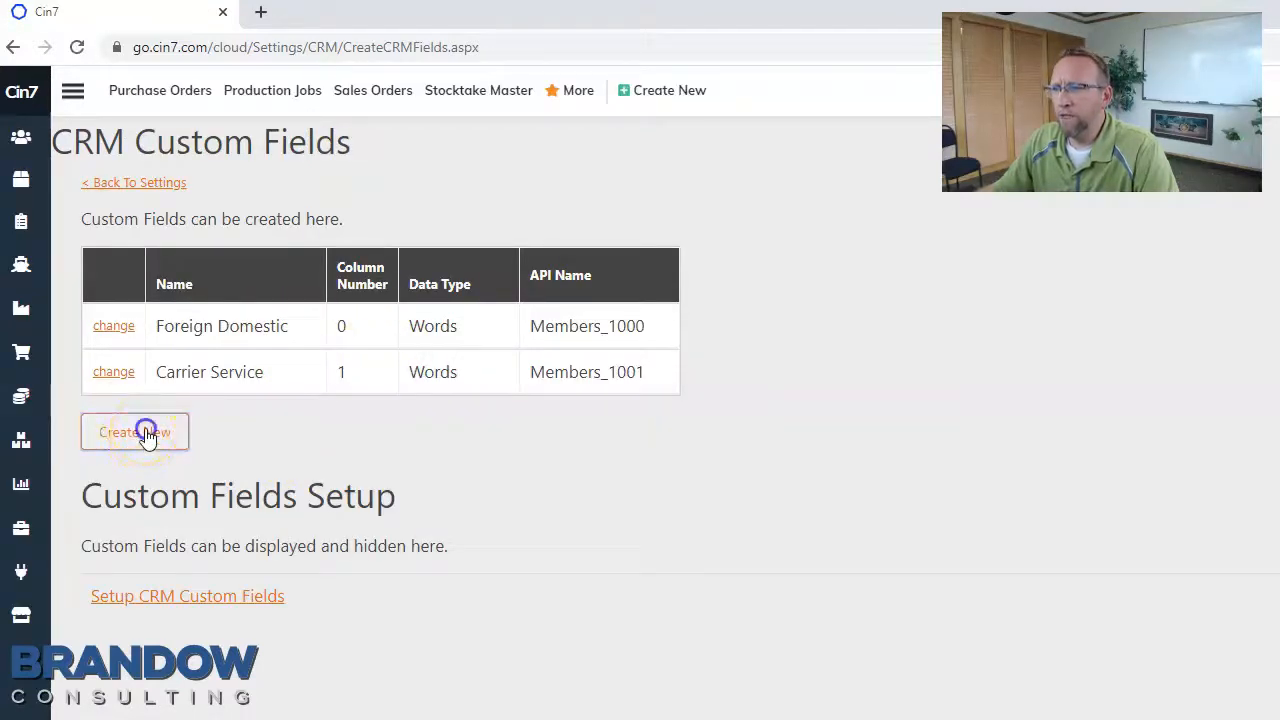
{"action": "left_click", "coordinate": [136, 432]}
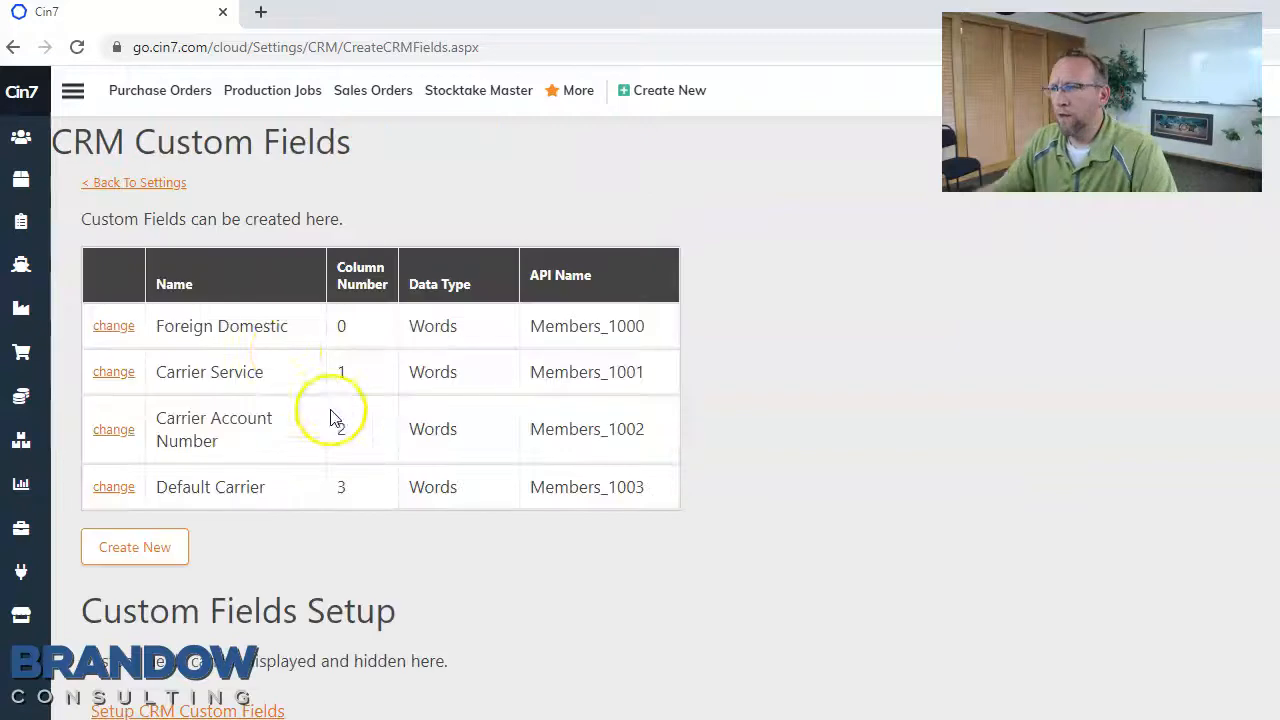
{"action": "mouse_move", "coordinate": [590, 210]}
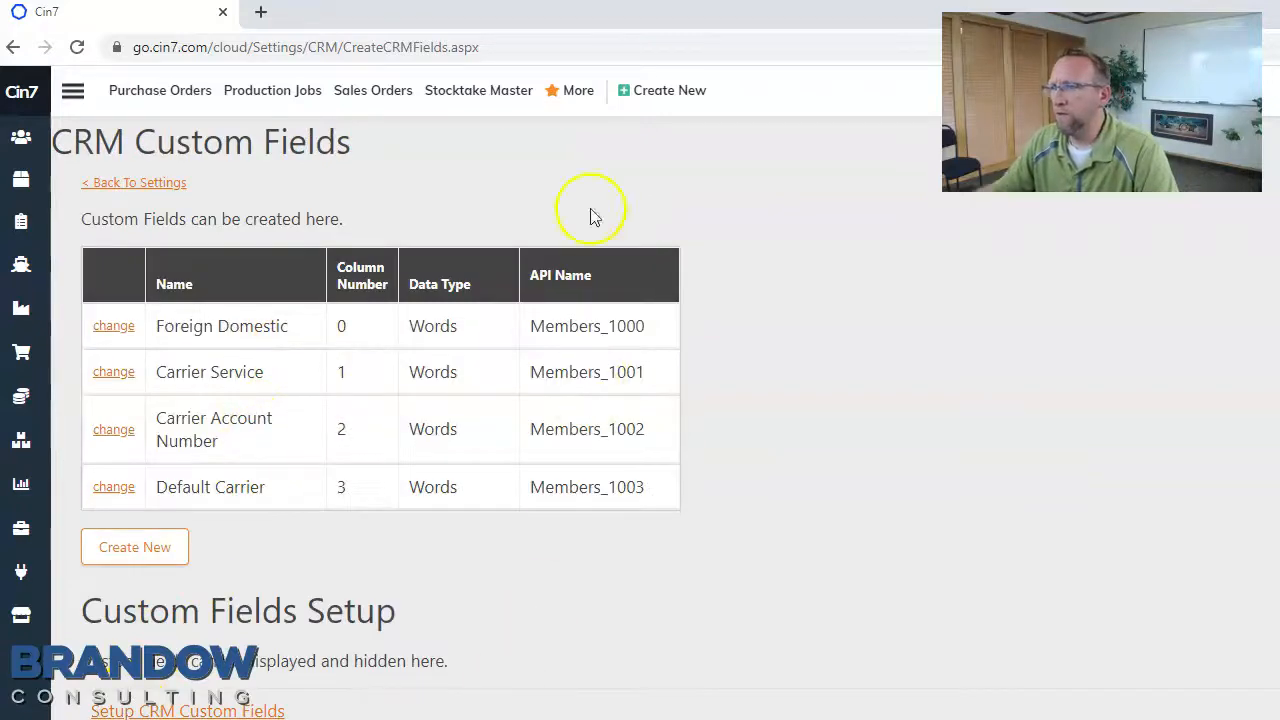
Scroll to the Show Additional Fields In The CRM Form settings
{"action": "scroll", "scroll_direction": "down", "scroll_amount": 3}
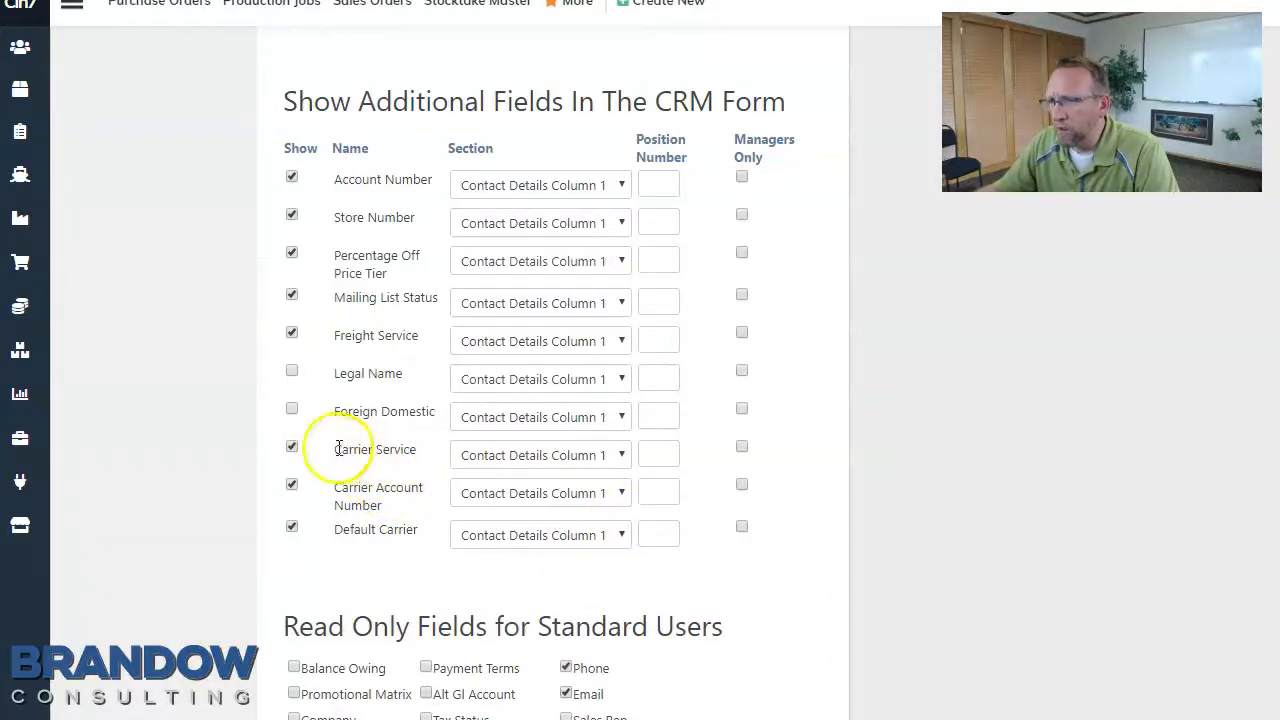
{"action": "mouse_move", "coordinate": [742, 496]}
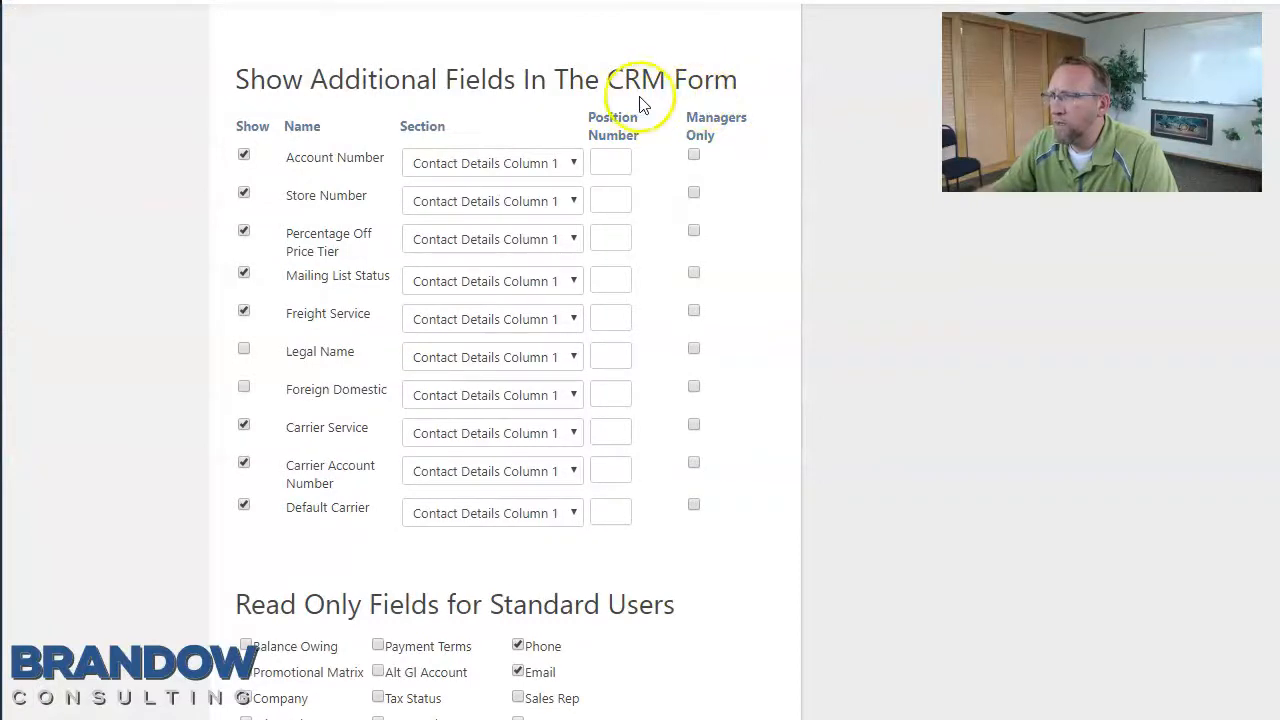
{"action": "mouse_move", "coordinate": [750, 98]}
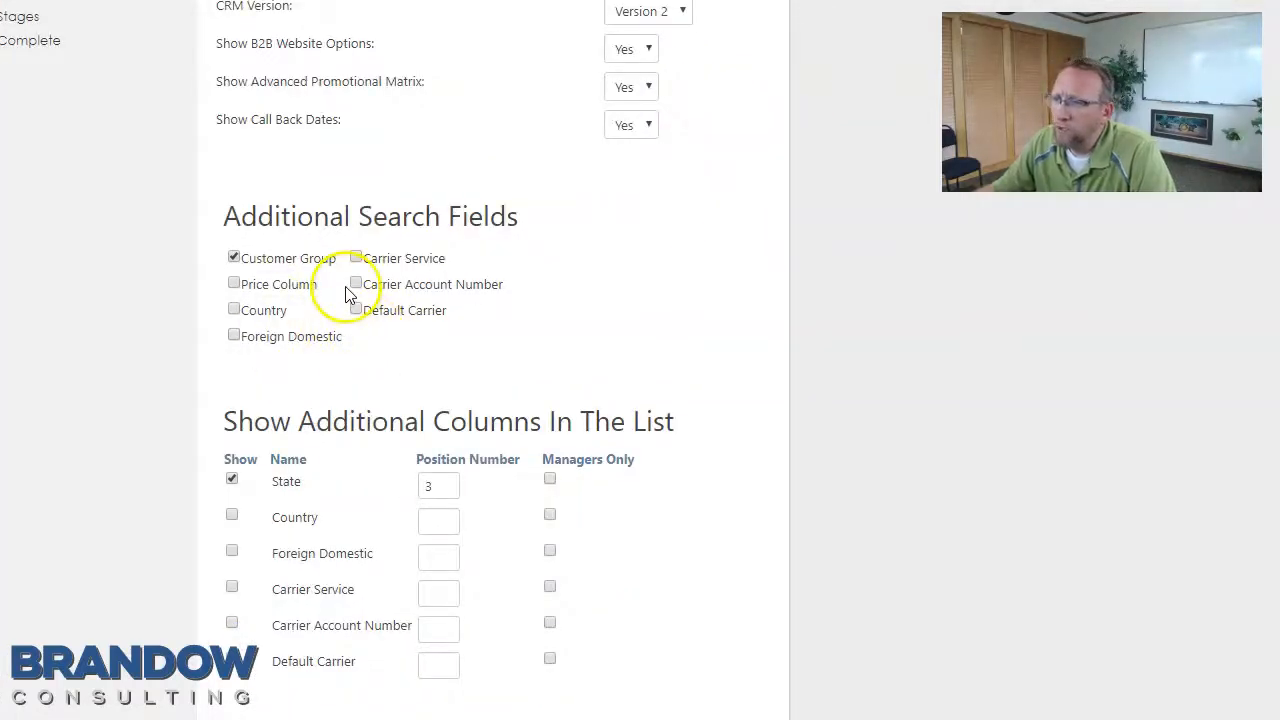
{"action": "mouse_move", "coordinate": [484, 318]}
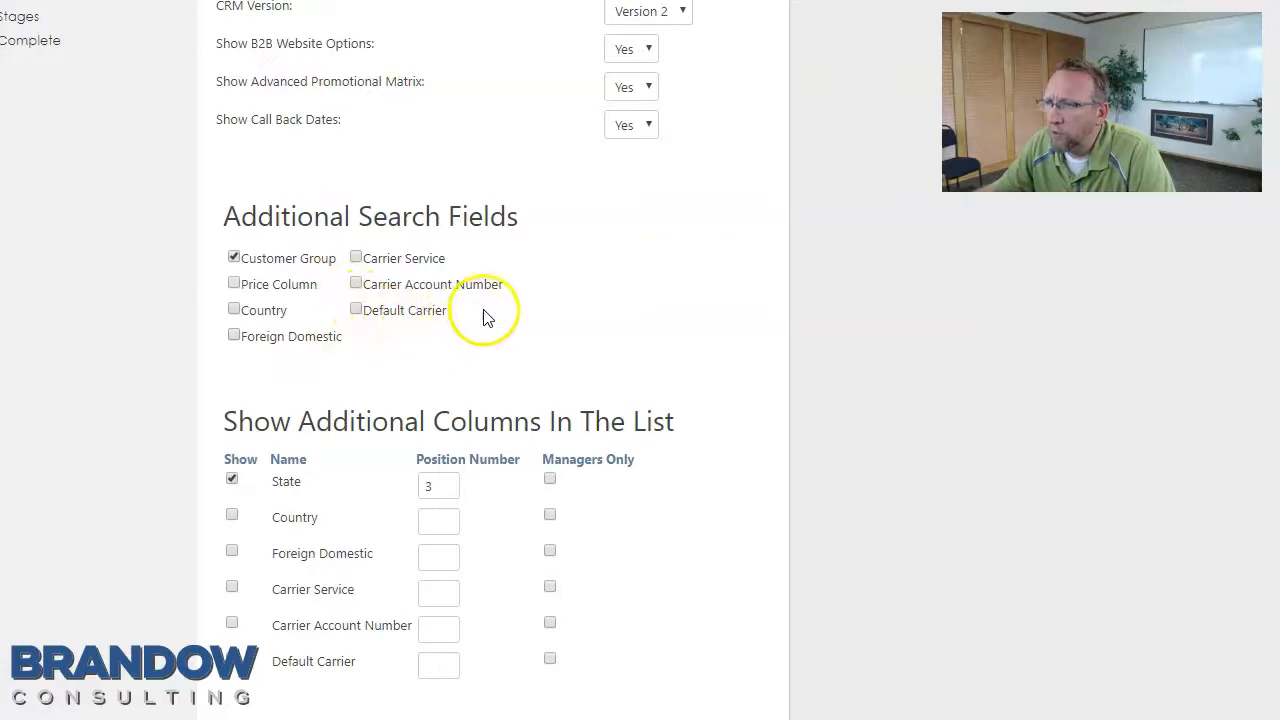
{"action": "mouse_move", "coordinate": [322, 288]}
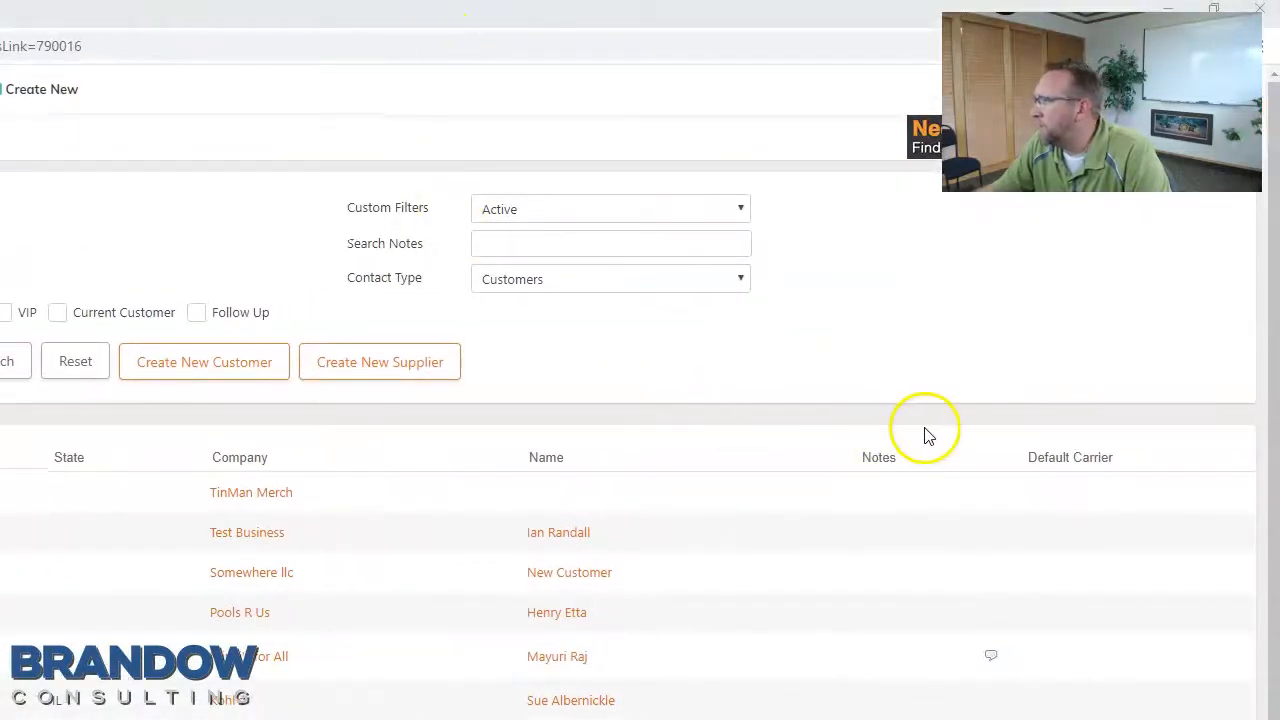
{"action": "mouse_move", "coordinate": [1188, 640]}
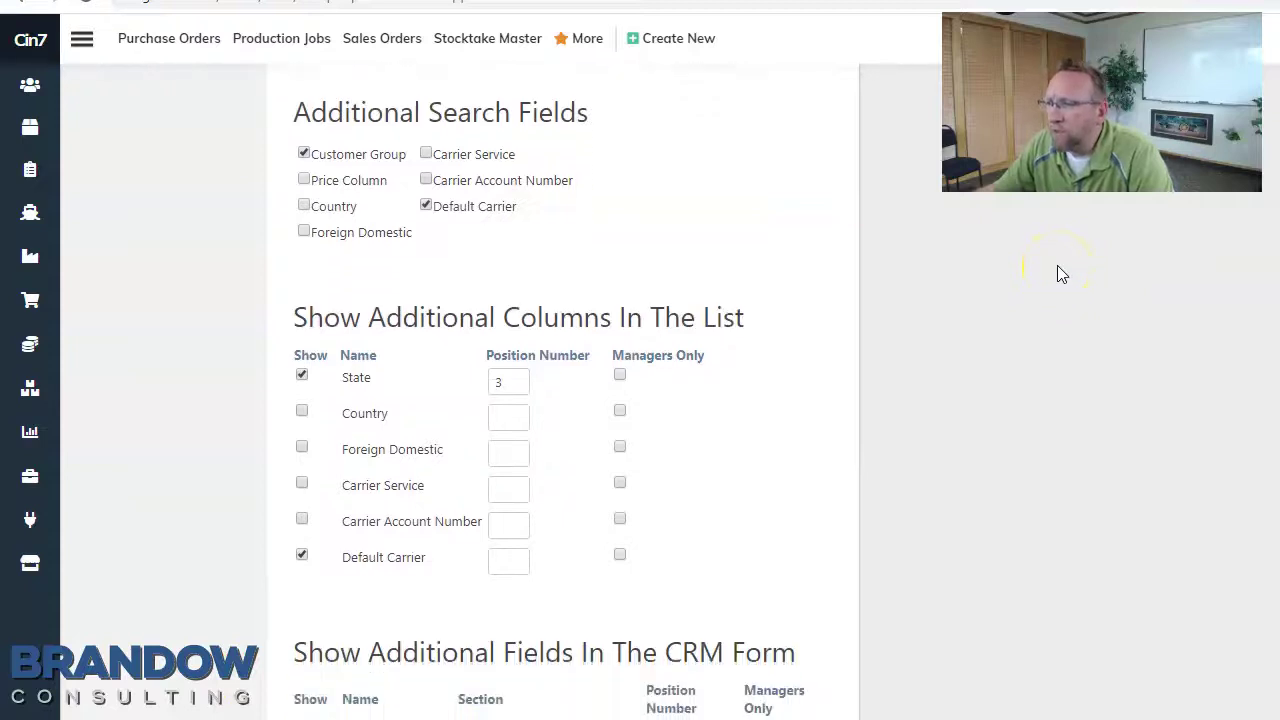
Confirm the three carrier fields are ticked and advance to the customer groups page
{"action": "scroll", "scroll_direction": "down", "scroll_amount": 3}
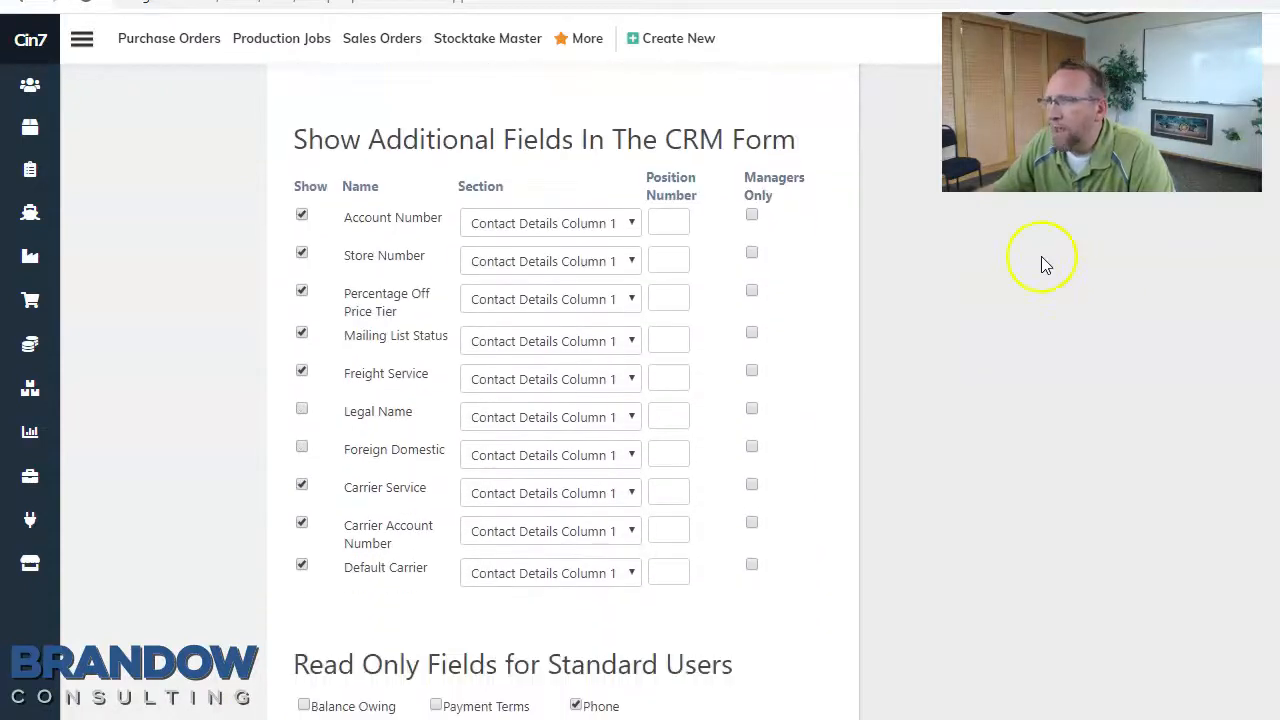
{"action": "scroll", "scroll_direction": "down", "scroll_amount": 3}
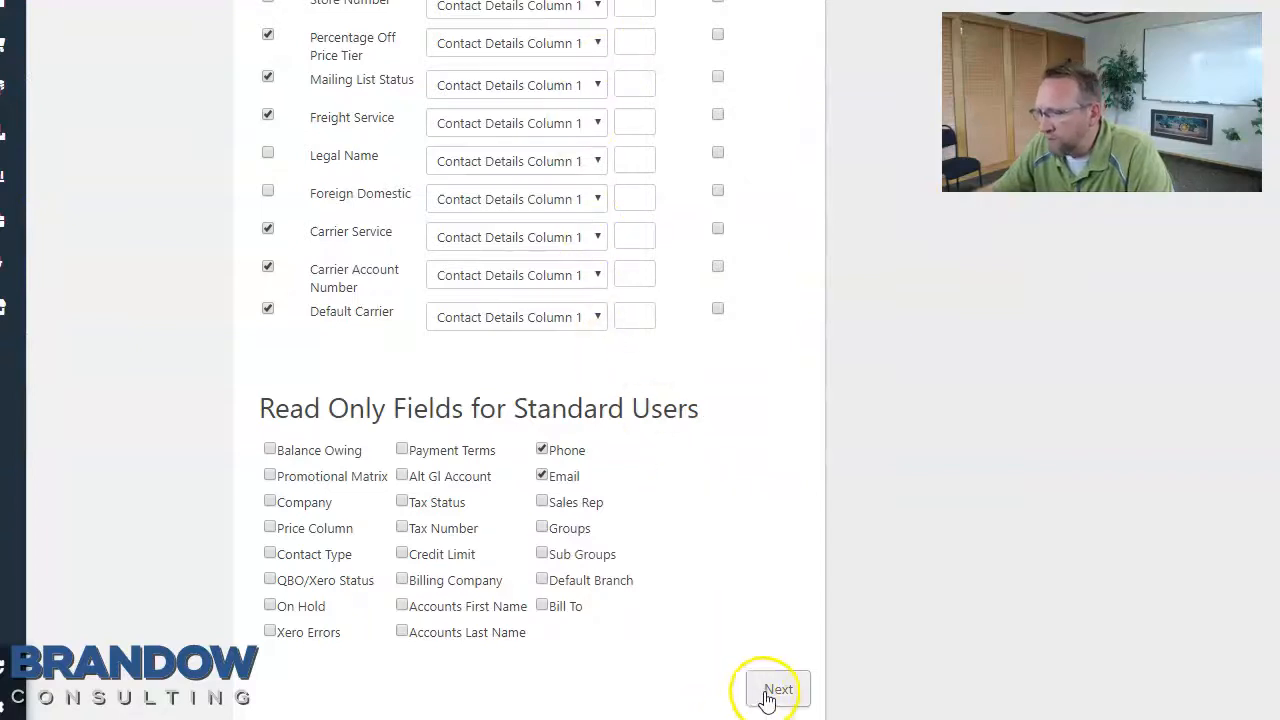
{"action": "left_click", "coordinate": [774, 688]}
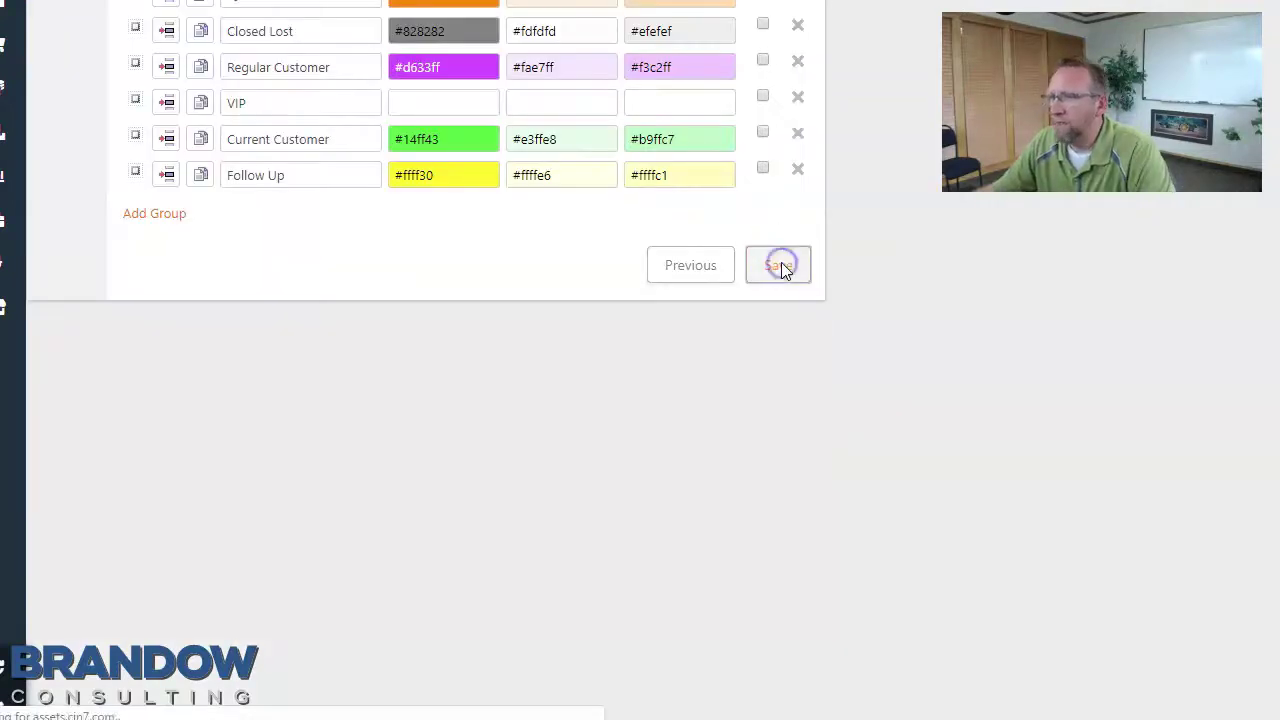